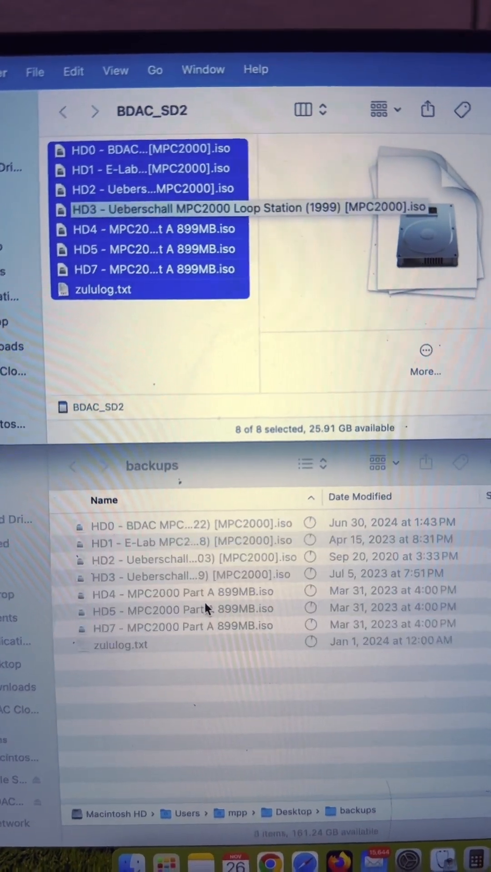
pyautogui.click(150, 214)
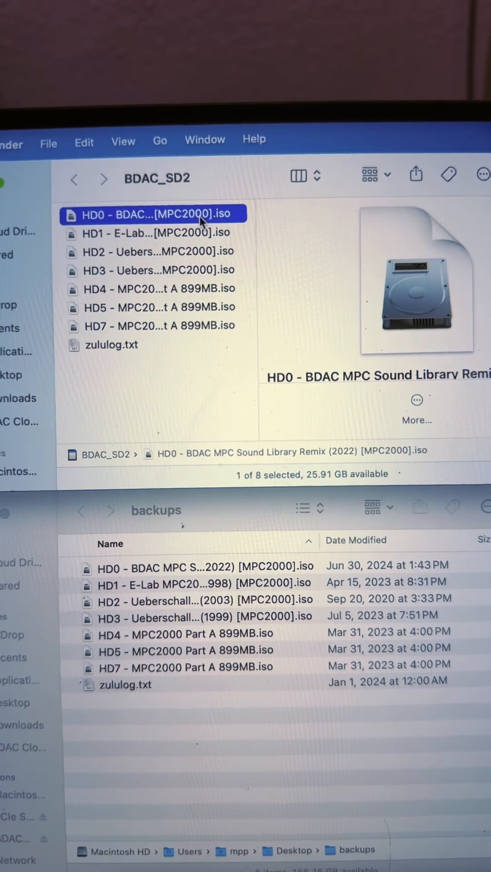